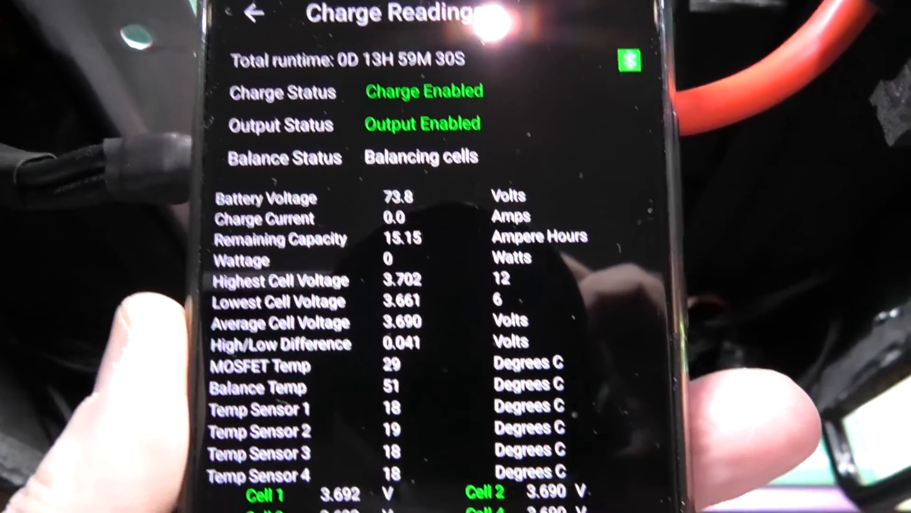
{"action": "scroll", "scroll_direction": "down", "scroll_amount": 3}
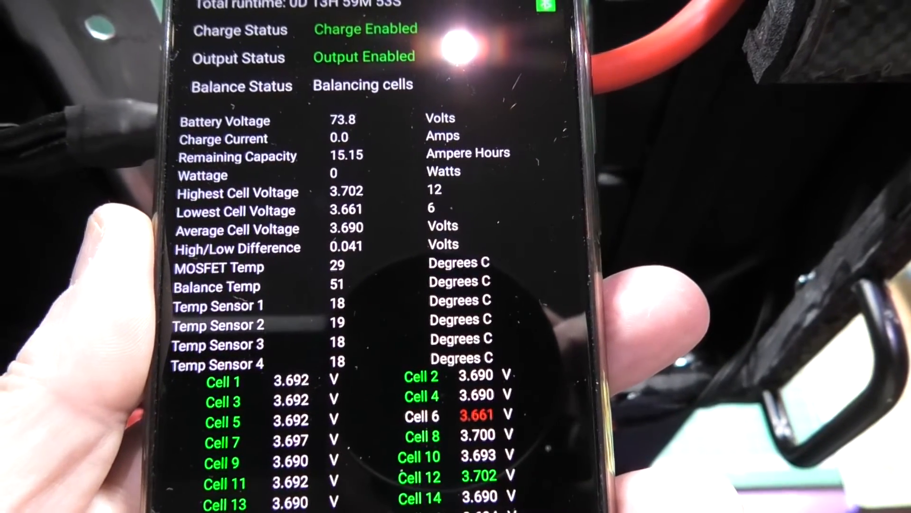
{"action": "scroll", "scroll_direction": "down", "scroll_amount": 3}
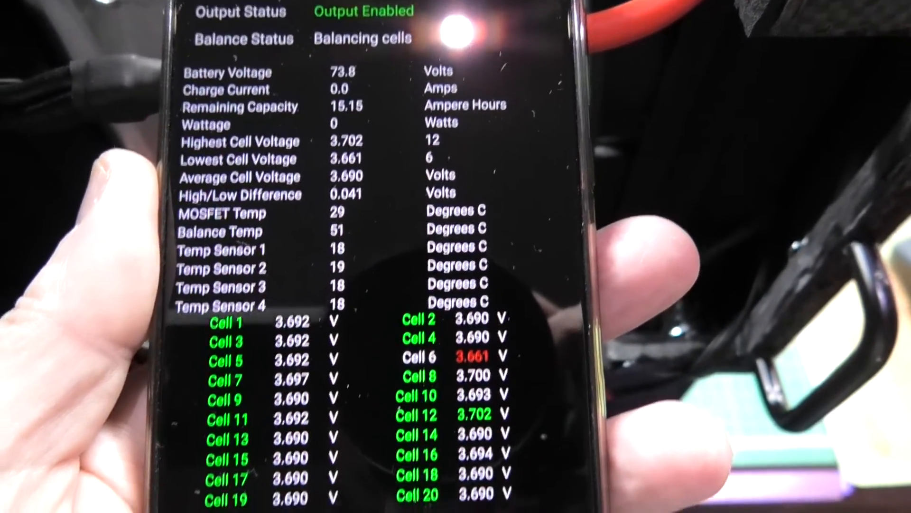